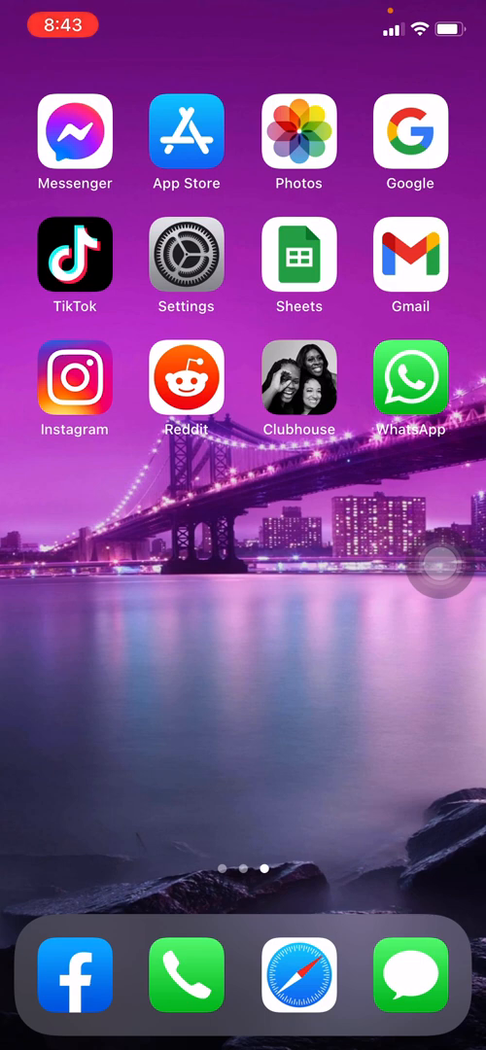
# Launch the Reddit app from the home screen into its News feed.
pyautogui.click(187, 379)
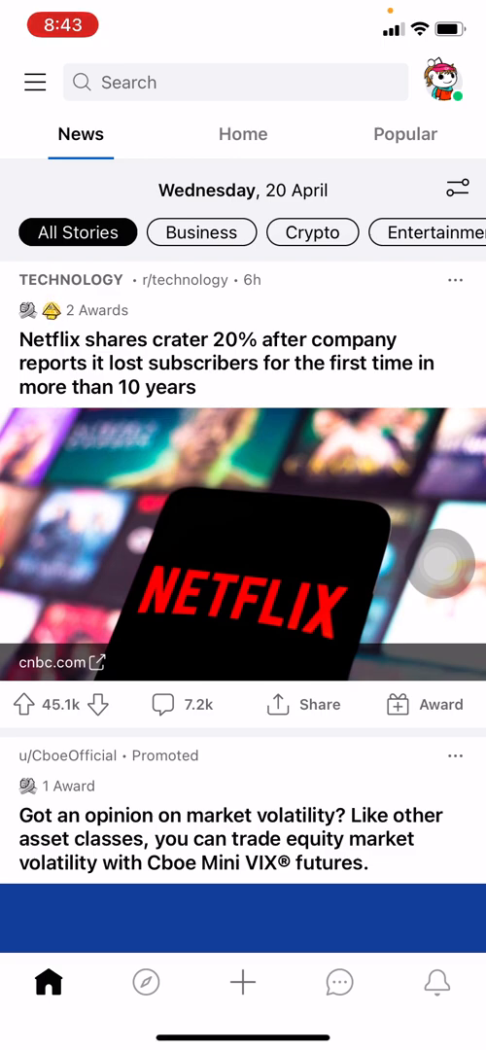
# Reach Reddit's Settings page from the profile side drawer.
pyautogui.click(438, 81)
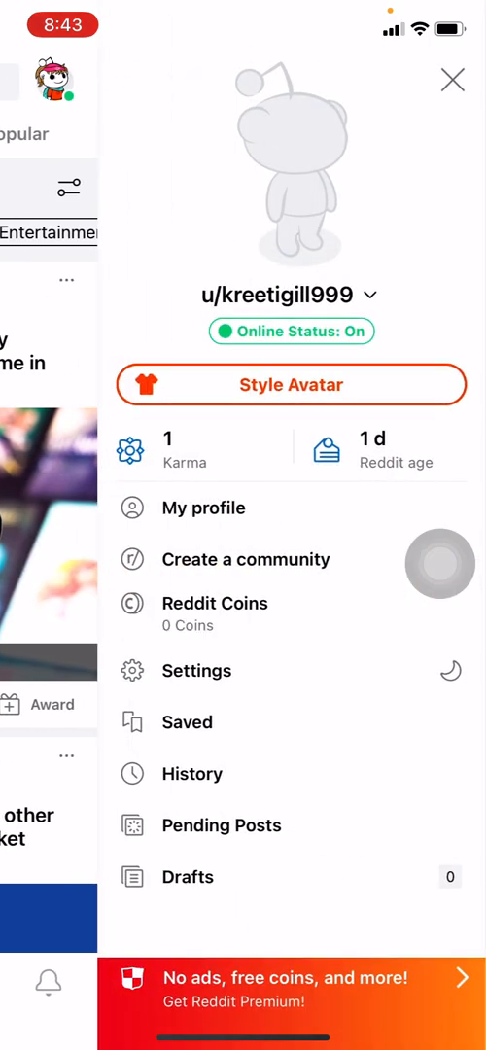
pyautogui.click(451, 80)
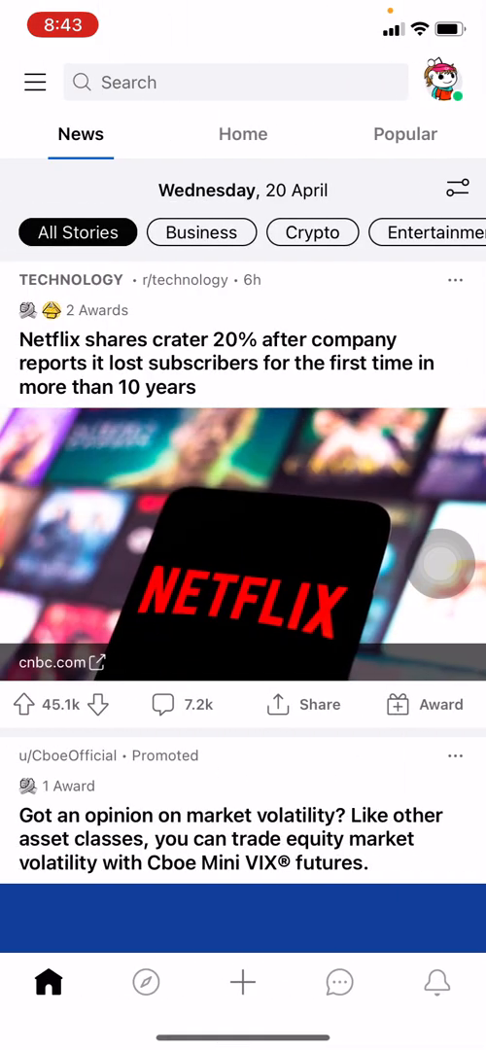
pyautogui.click(435, 82)
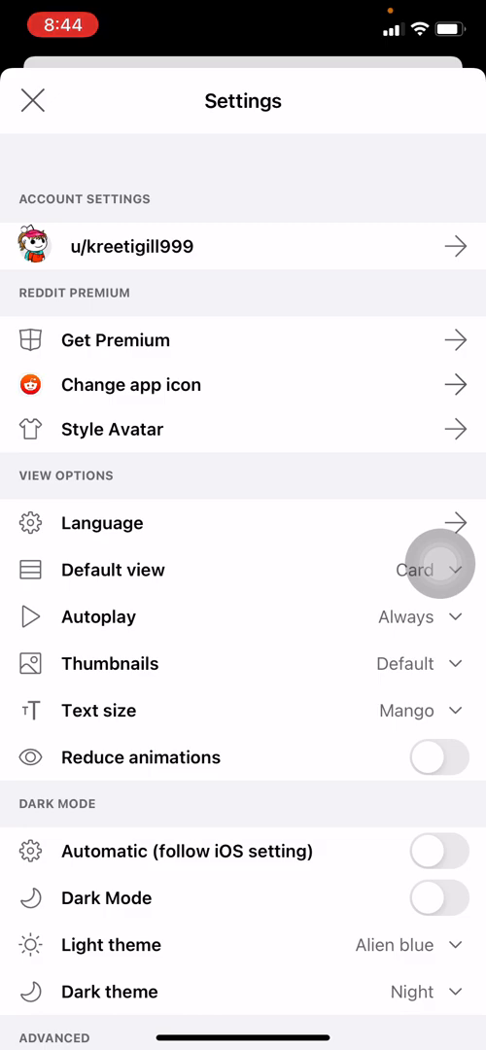
pyautogui.click(243, 245)
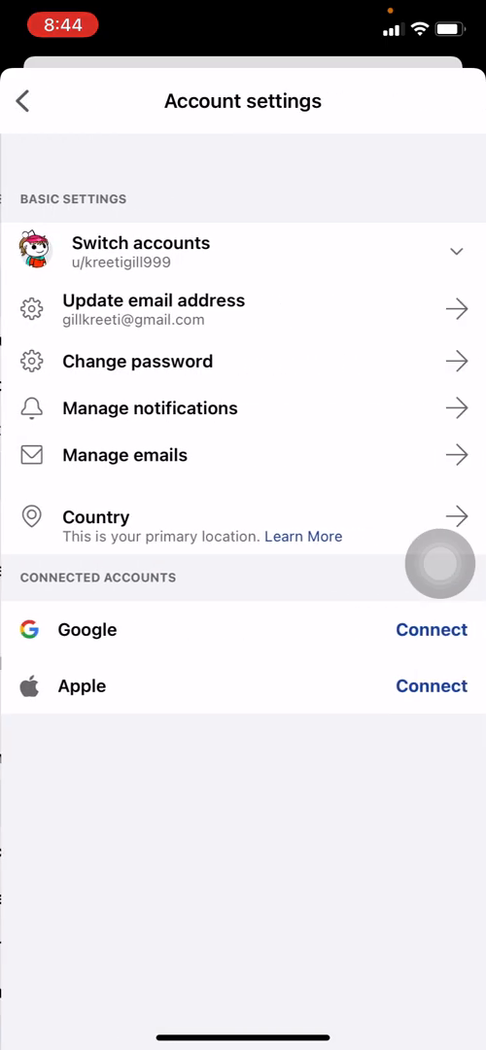
pyautogui.scroll(-3)
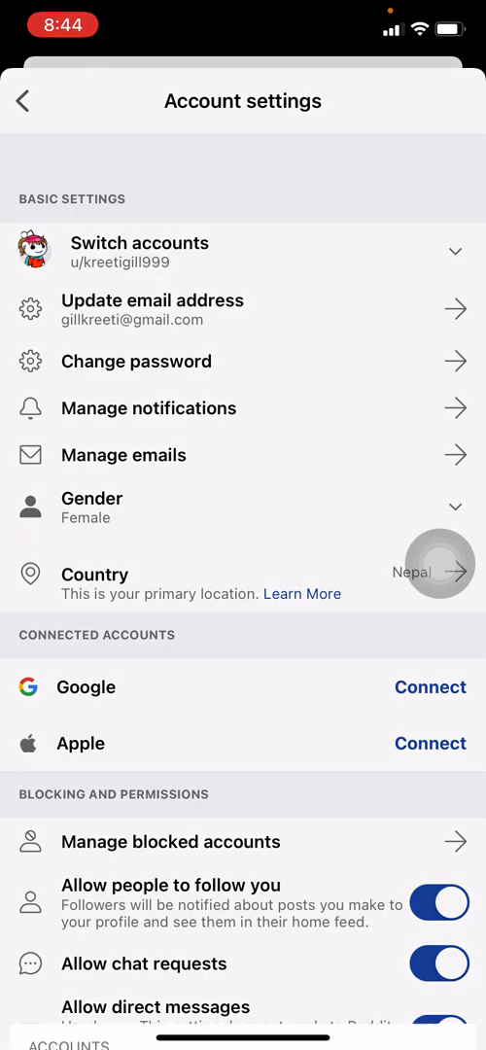
pyautogui.click(241, 253)
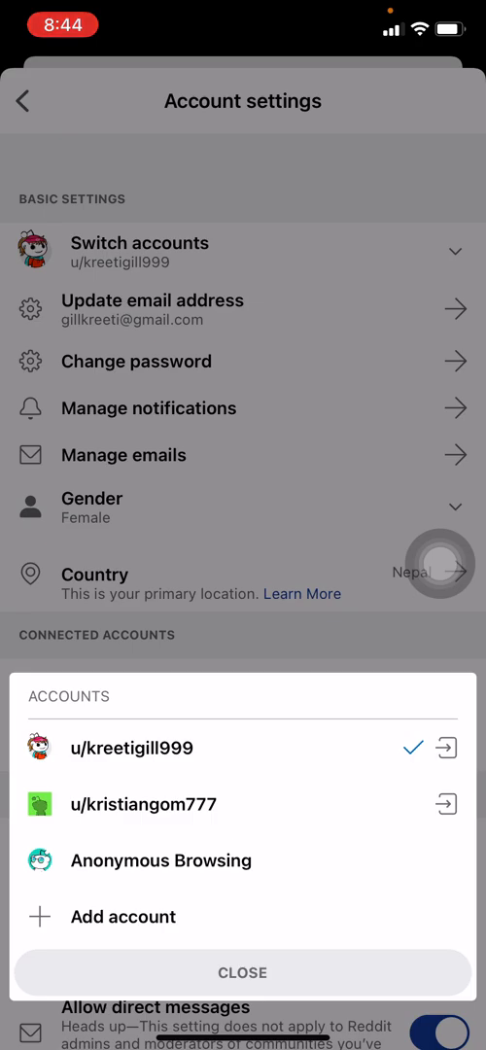
pyautogui.click(136, 805)
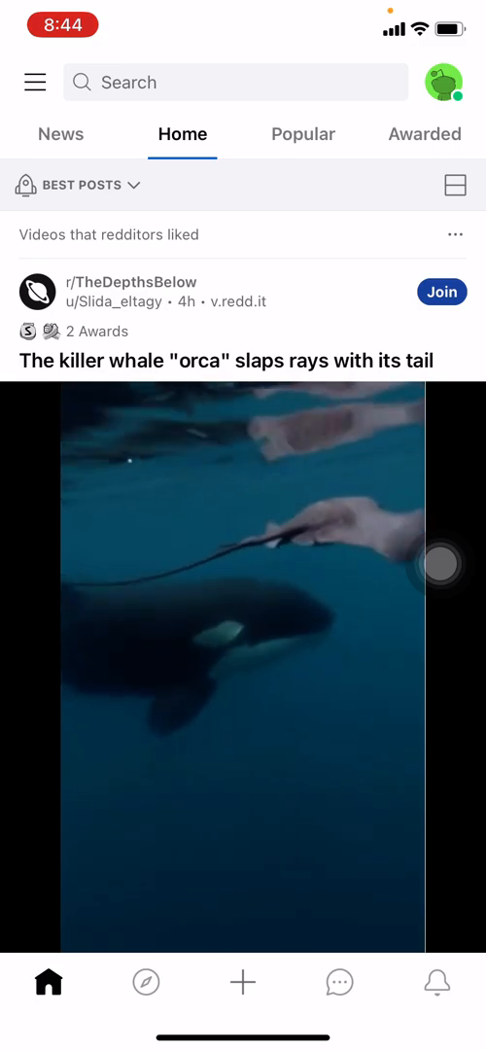
# Return to the Settings page under the newly active u/kristiangom777 account.
pyautogui.click(443, 82)
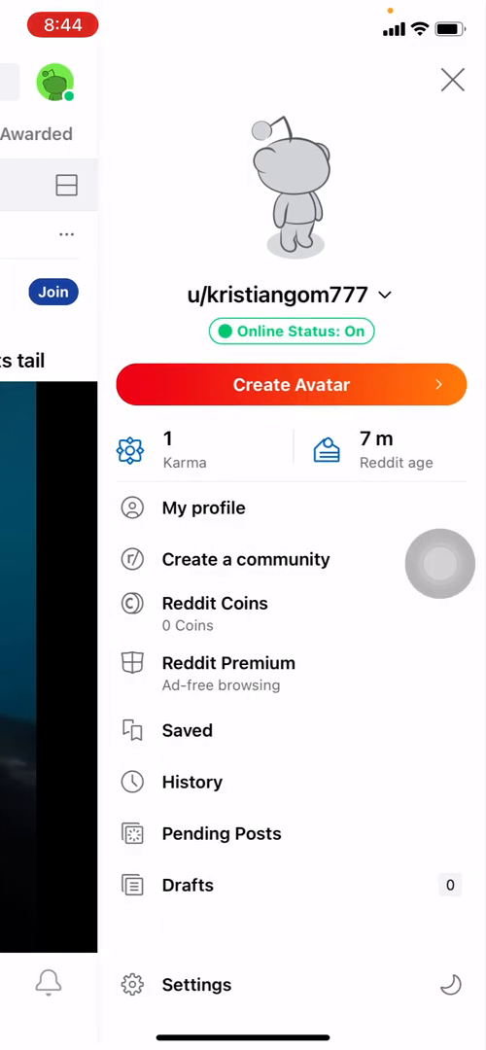
pyautogui.click(196, 984)
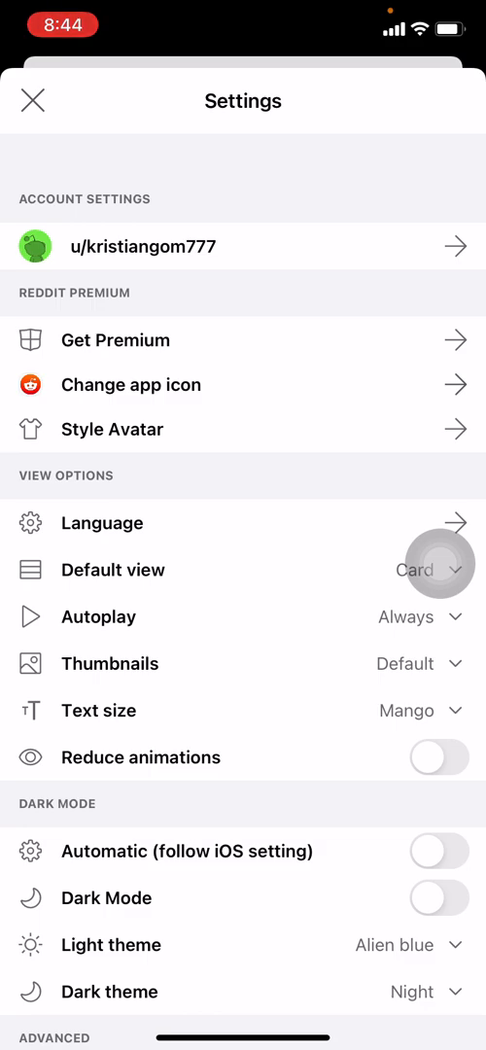
pyautogui.click(243, 245)
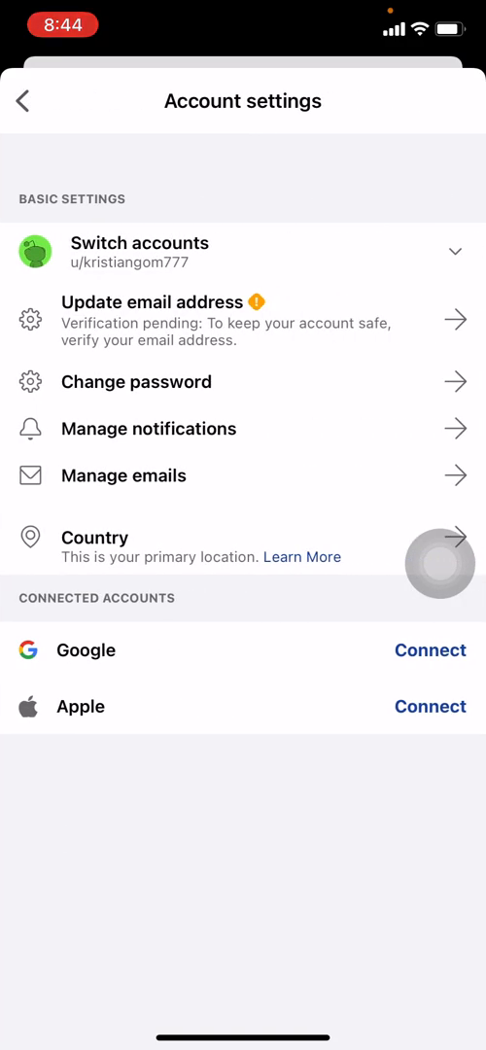
pyautogui.click(243, 253)
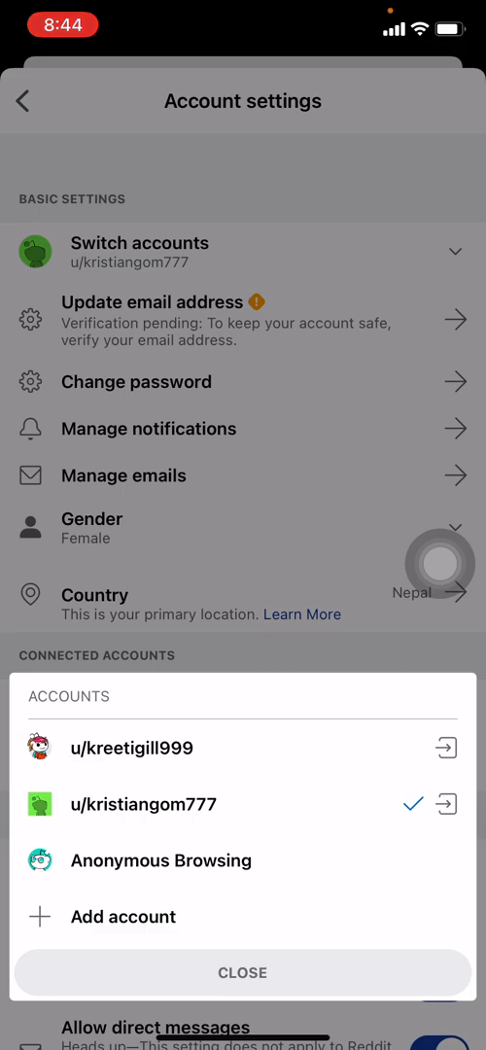